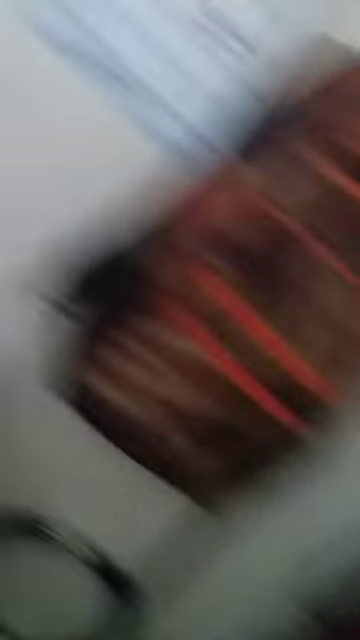
mouse_move(180, 320)
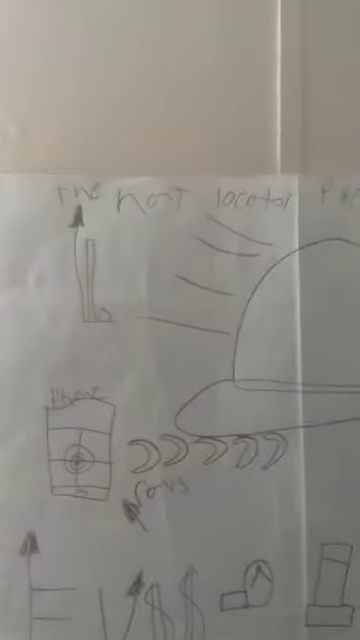